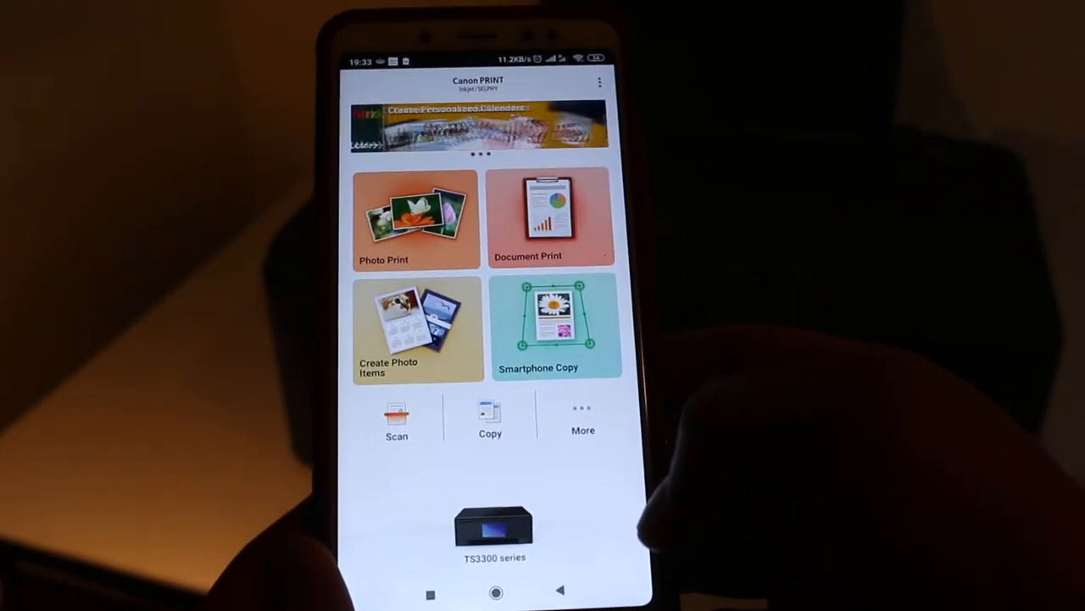
- Scan the document from the TS3300 to the phone as a colour JPEG
left_click(395, 417)
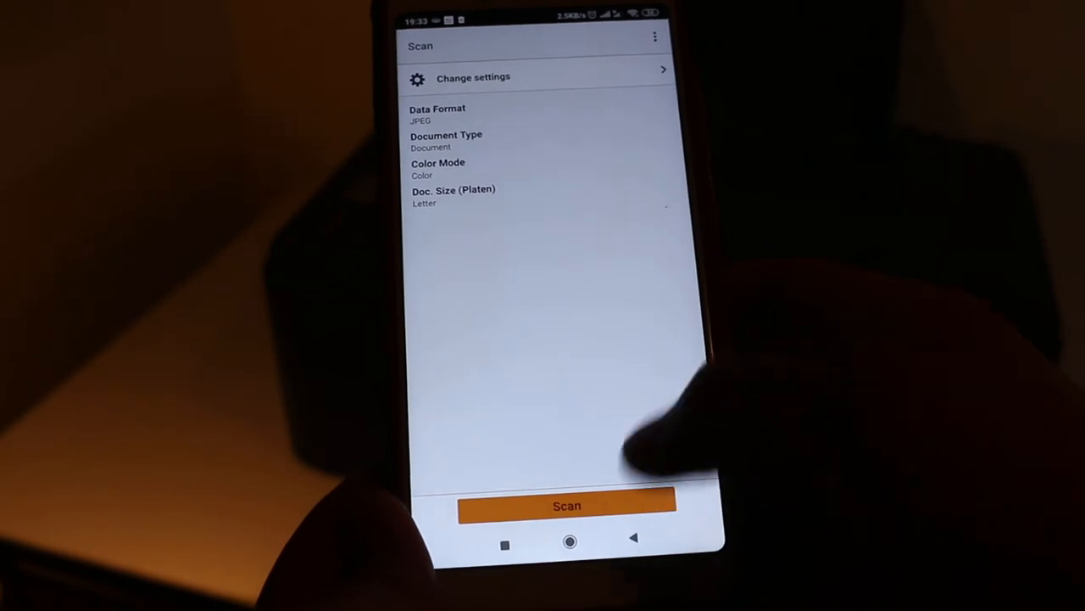
left_click(564, 502)
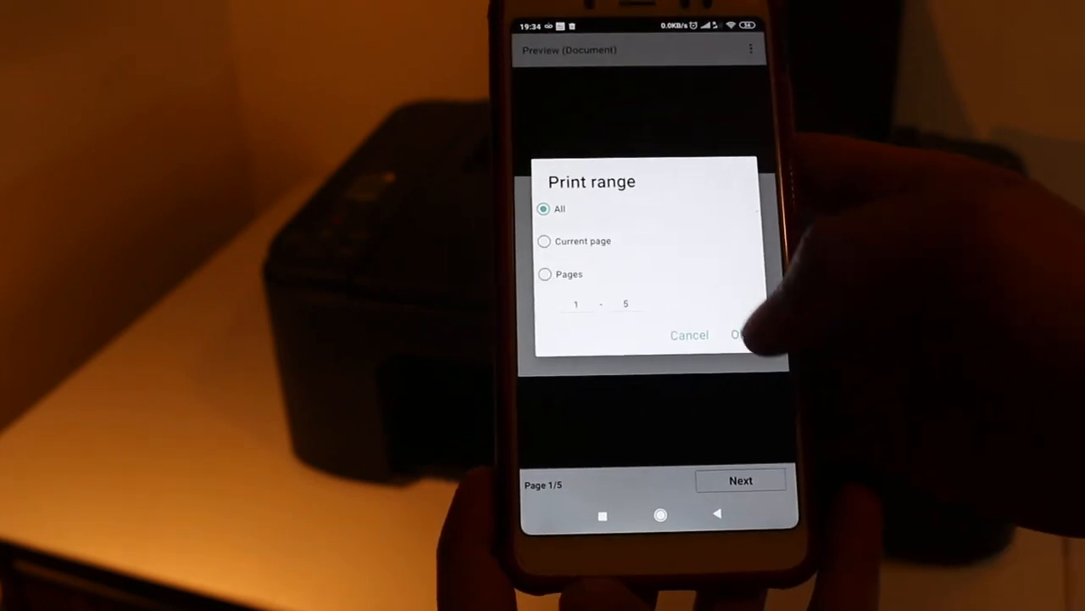
- Print all 5 pages of the PDF on plain Letter paper in colour
left_click(740, 335)
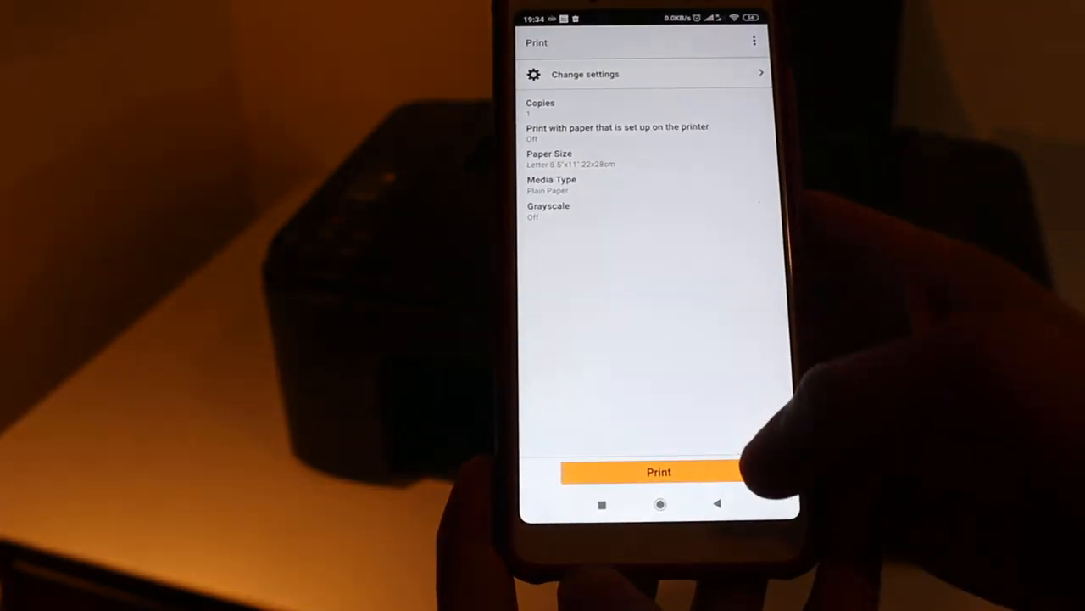
left_click(654, 472)
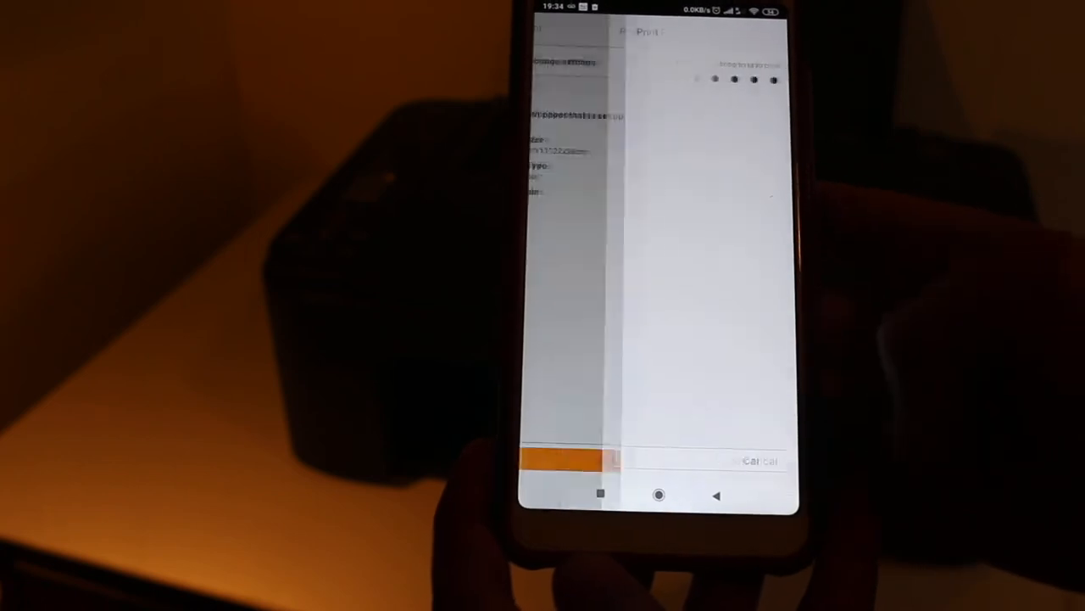